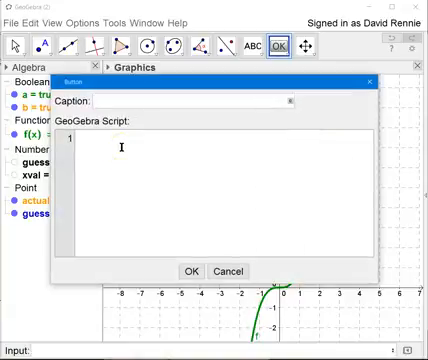
- Enter 'Try a new function' as the button's caption
type("T")
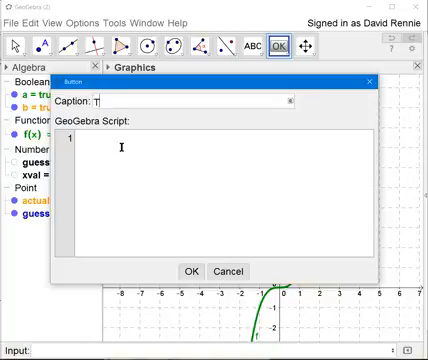
type("ry a new func")
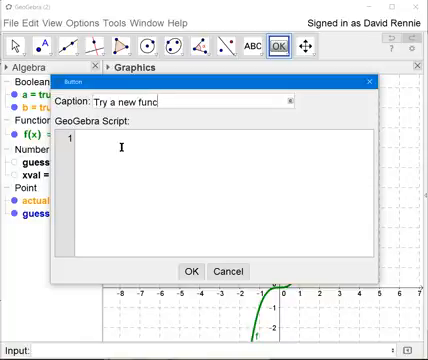
type("tion")
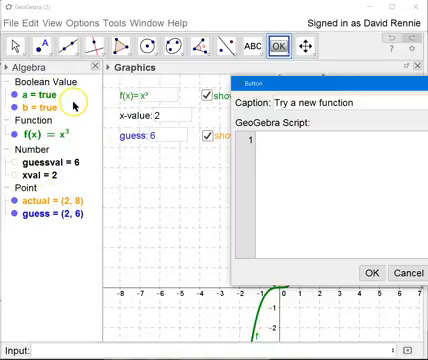
mouse_move(161, 203)
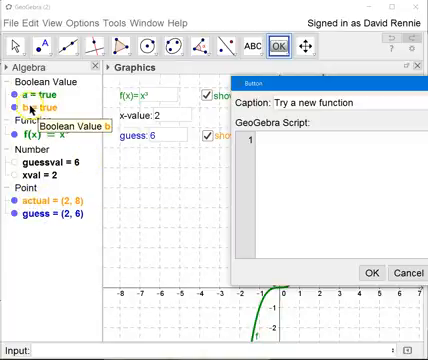
- Write the button script: b=false, a=false, xval=0, guessval=0
type("b")
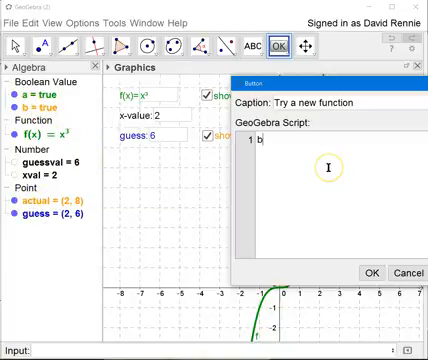
type("=f")
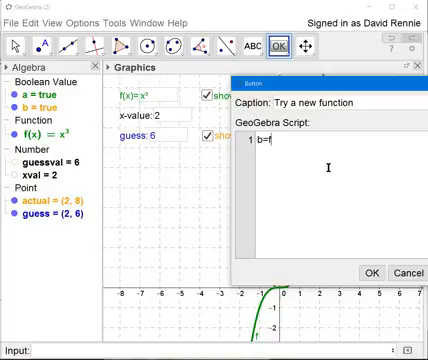
type("alse")
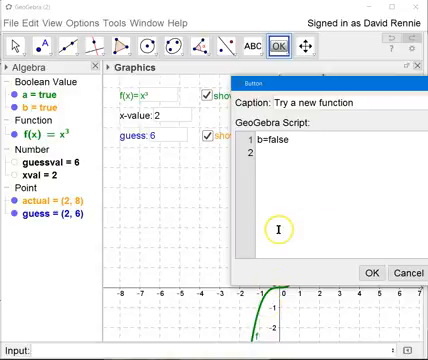
type("a=false")
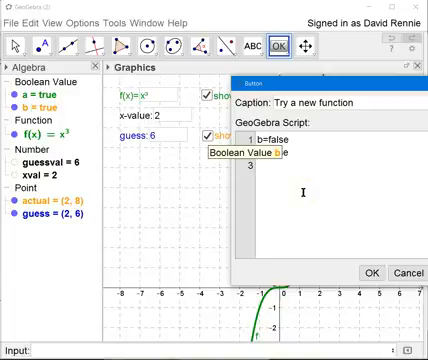
type("x")
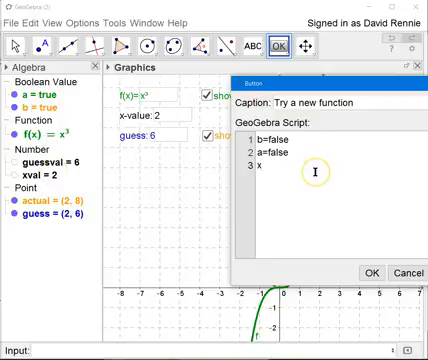
type("val=0")
type("guessva")
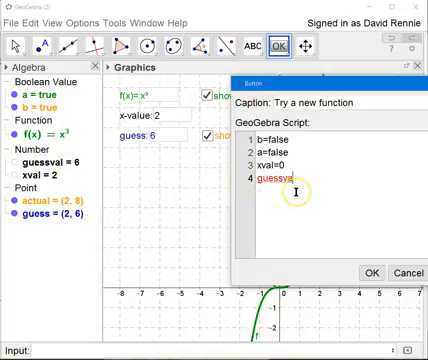
type("=0")
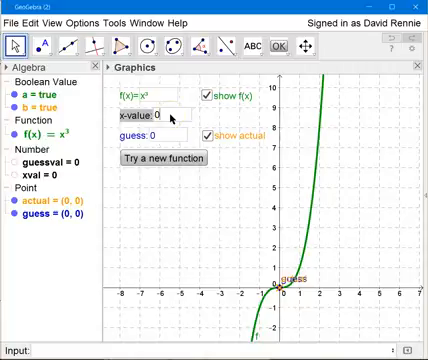
- Enter 5 as a test x-value and confirm it
type("5")
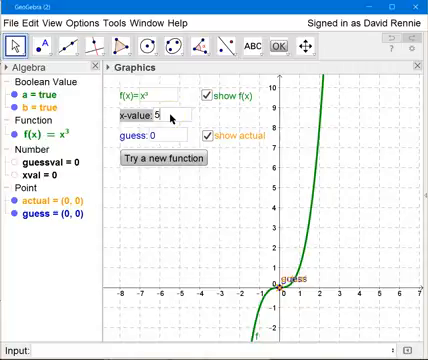
type("4")
key("Enter")
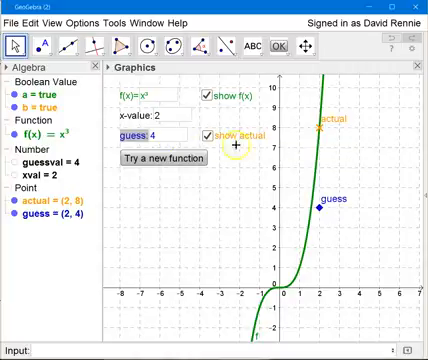
mouse_move(168, 157)
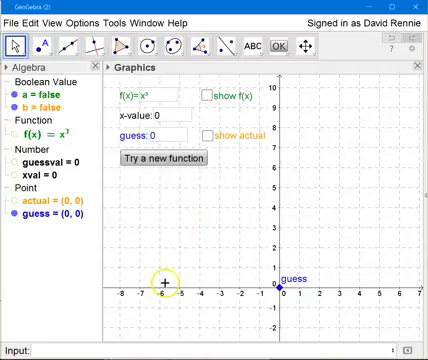
mouse_move(336, 93)
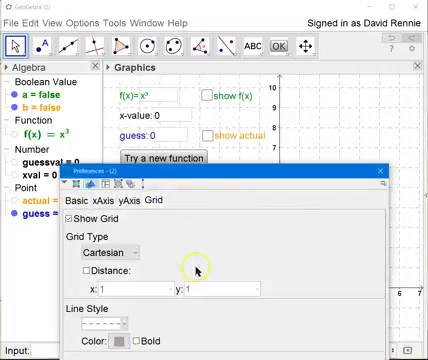
- Adjust the grid line spacing in the Grid preferences
left_click(114, 251)
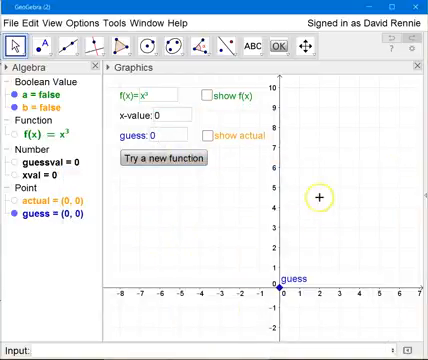
mouse_move(128, 106)
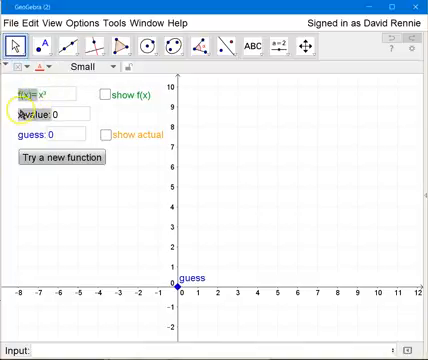
- Tick Fix Object on the selected input boxes' Basic properties and close the window
right_click(30, 95)
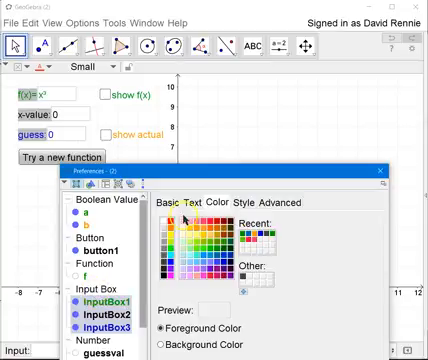
left_click(180, 204)
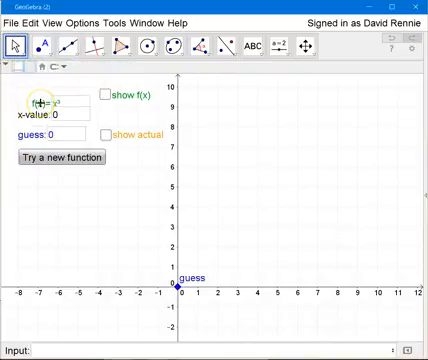
left_click(40, 102)
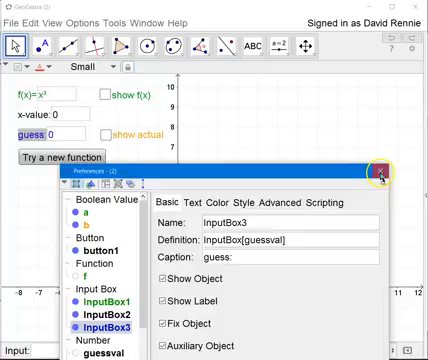
left_click(384, 170)
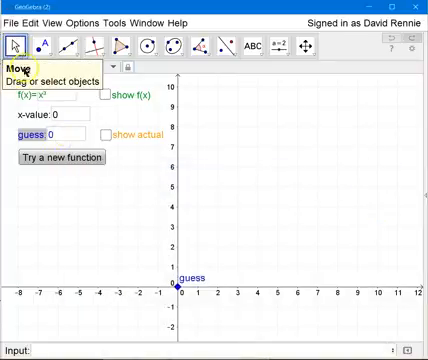